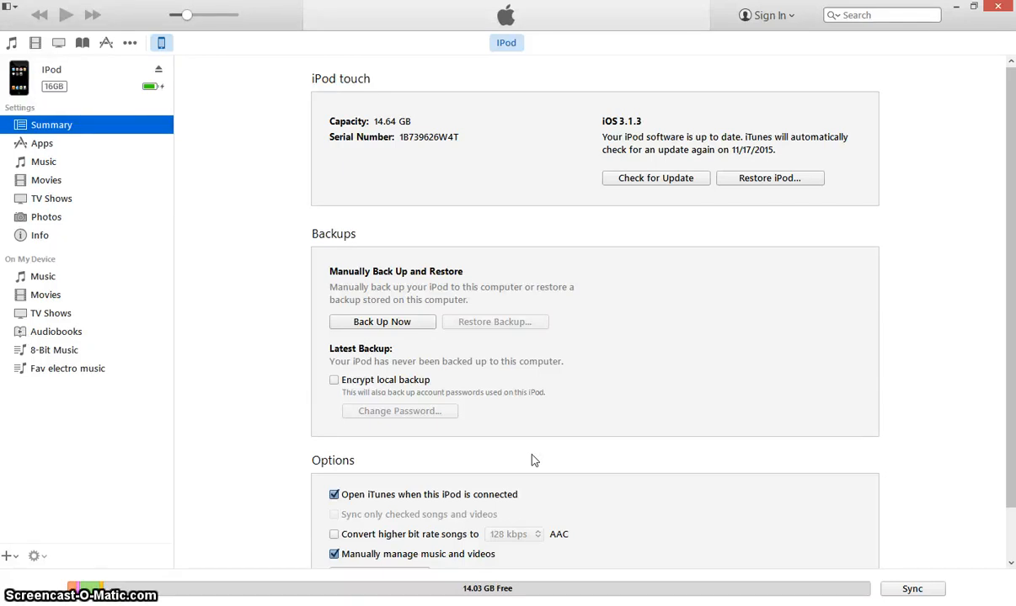
{"action": "mouse_move", "coordinate": [601, 286]}
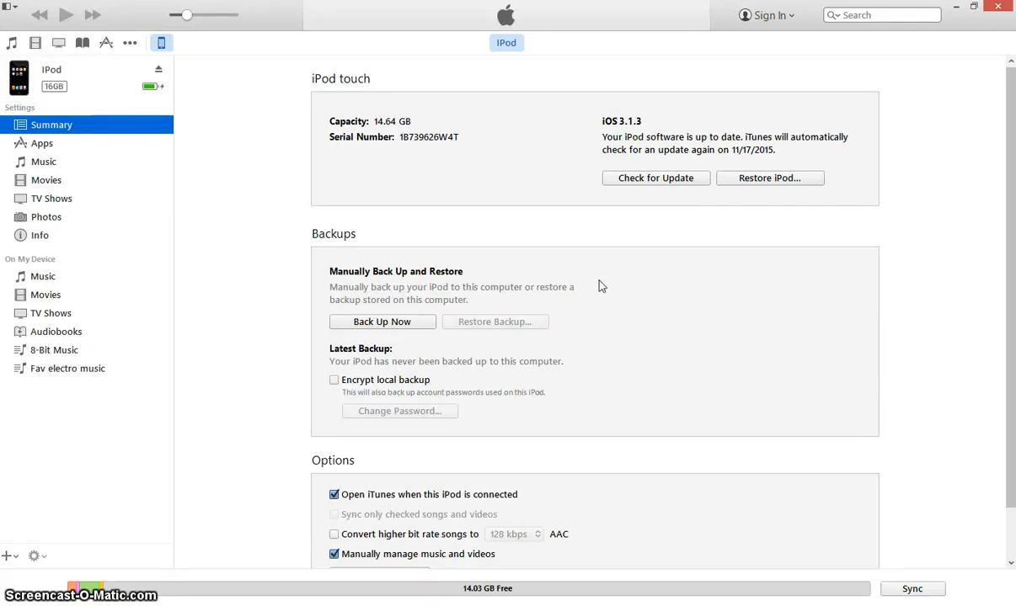
{"action": "mouse_move", "coordinate": [100, 109]}
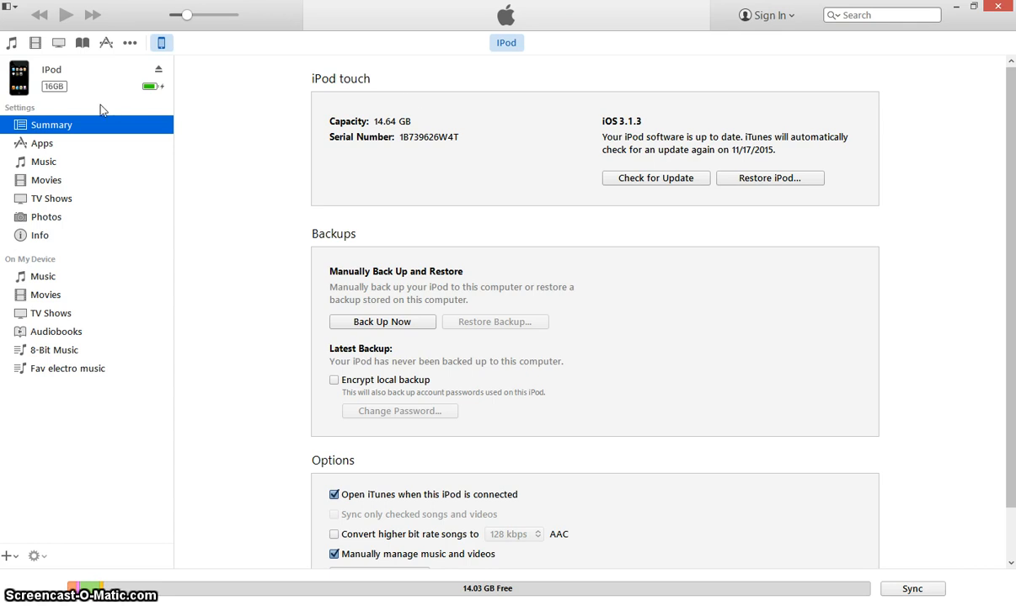
{"action": "mouse_move", "coordinate": [534, 133]}
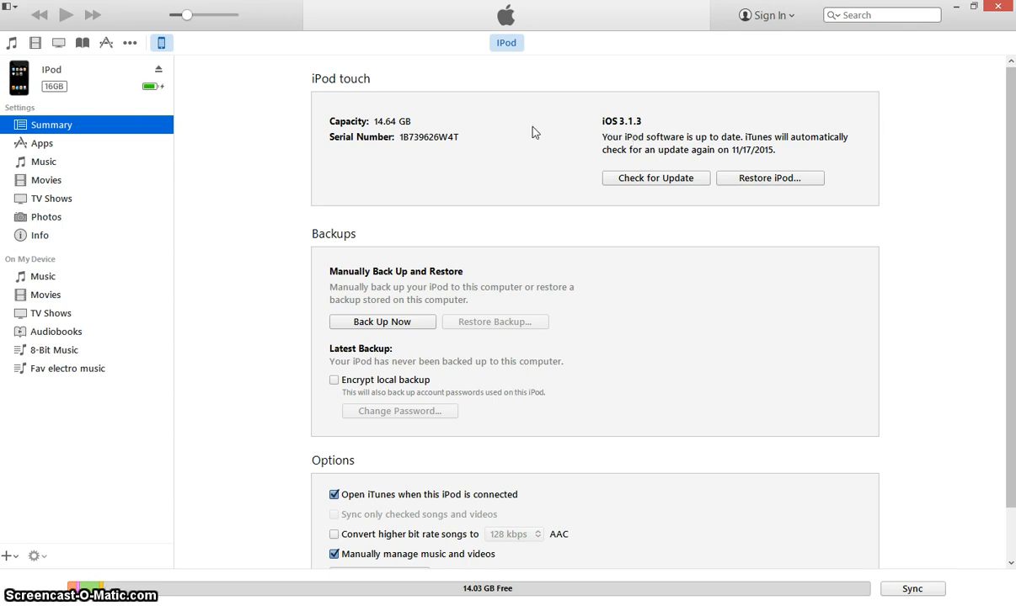
{"action": "mouse_move", "coordinate": [247, 137]}
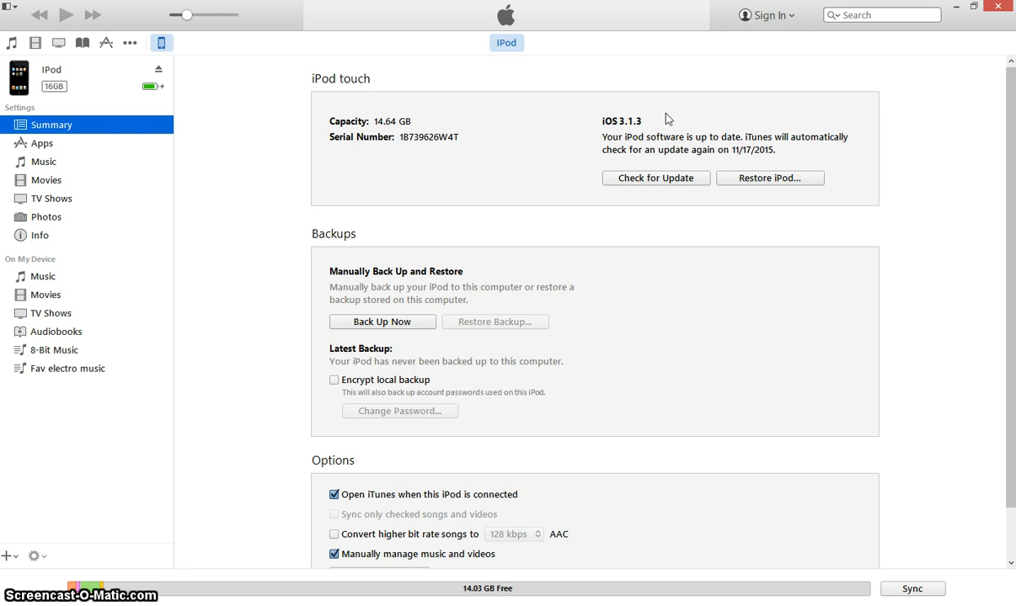
{"action": "mouse_move", "coordinate": [392, 310]}
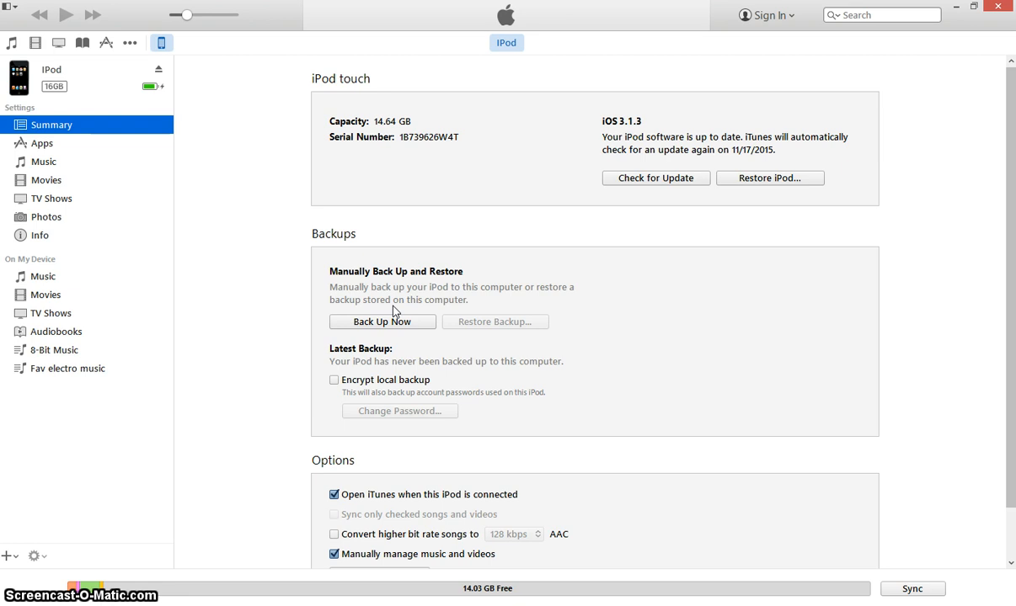
{"action": "mouse_move", "coordinate": [421, 298]}
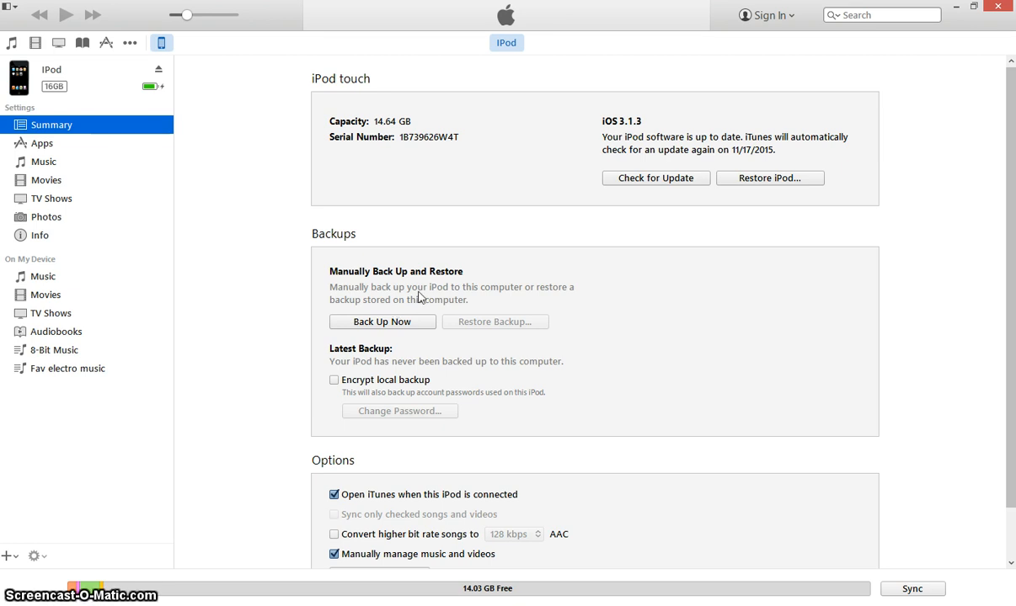
{"action": "mouse_move", "coordinate": [544, 248]}
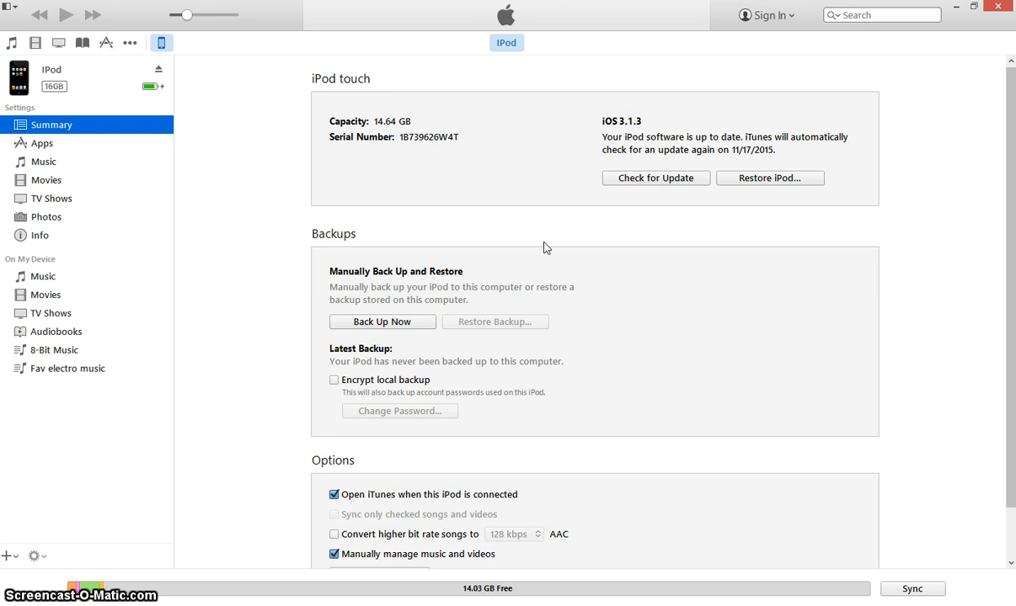
{"action": "mouse_move", "coordinate": [627, 73]}
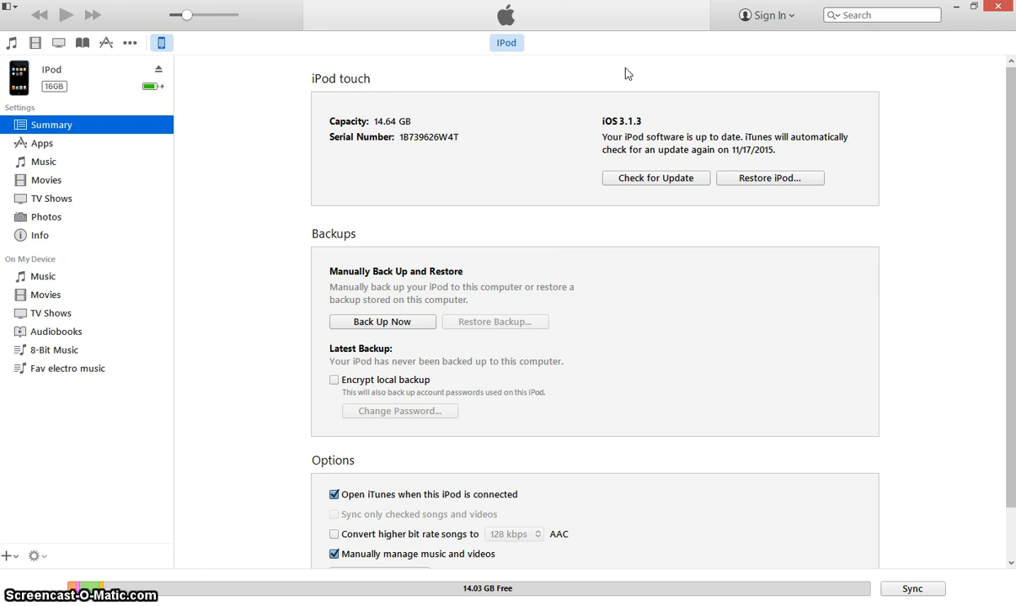
Scroll the iPod Summary page down to the backup and sync Options.
{"action": "scroll", "scroll_direction": "down", "scroll_amount": 3}
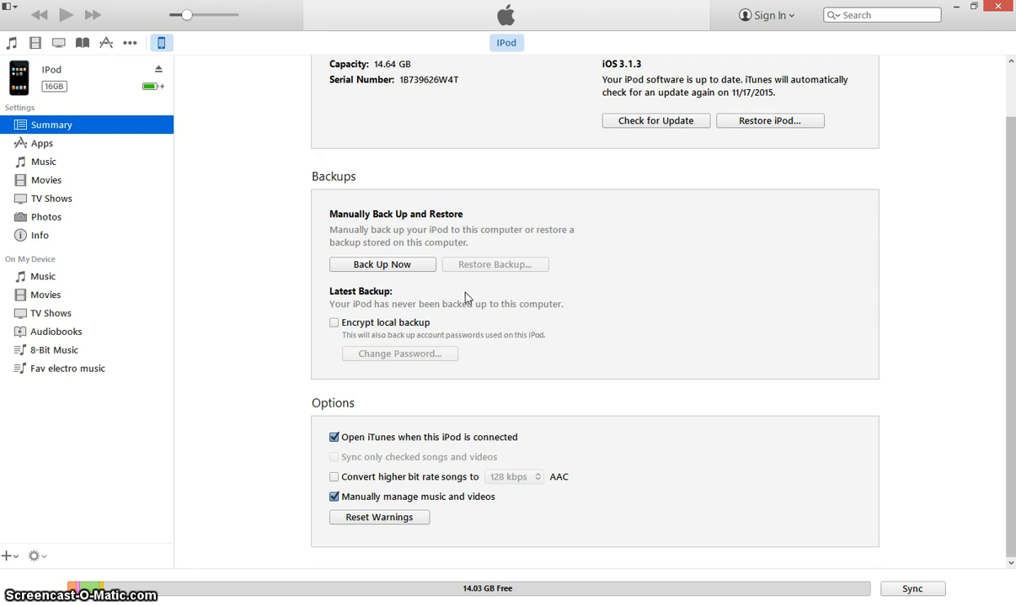
{"action": "mouse_move", "coordinate": [404, 467]}
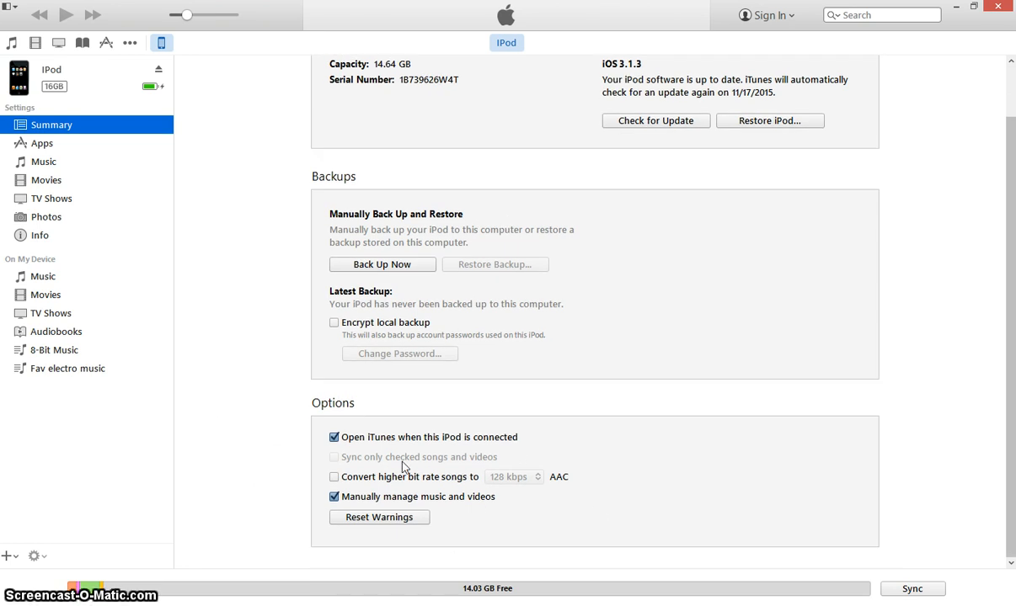
{"action": "mouse_move", "coordinate": [272, 450]}
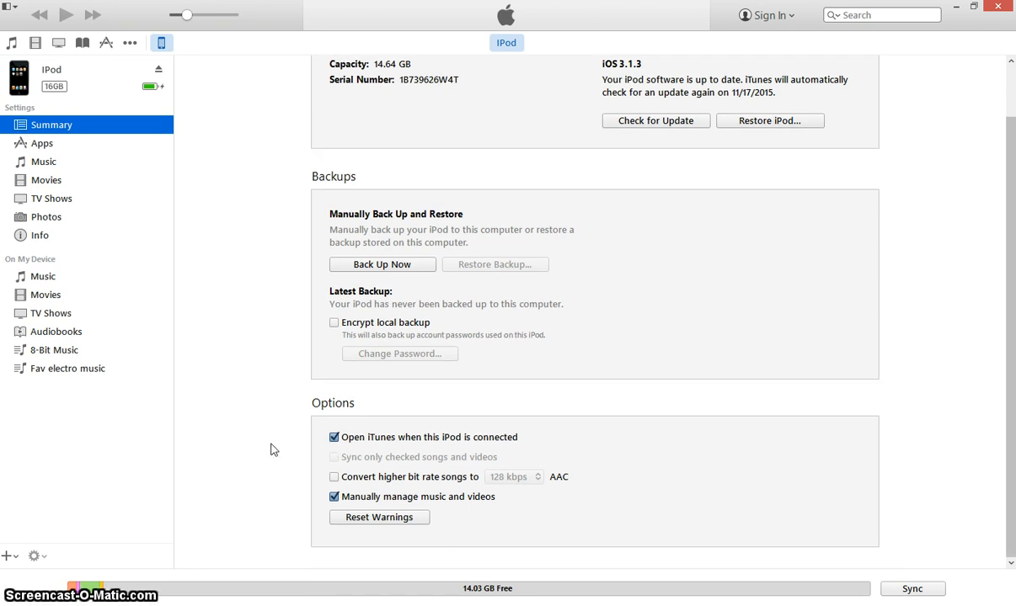
{"action": "mouse_move", "coordinate": [249, 412]}
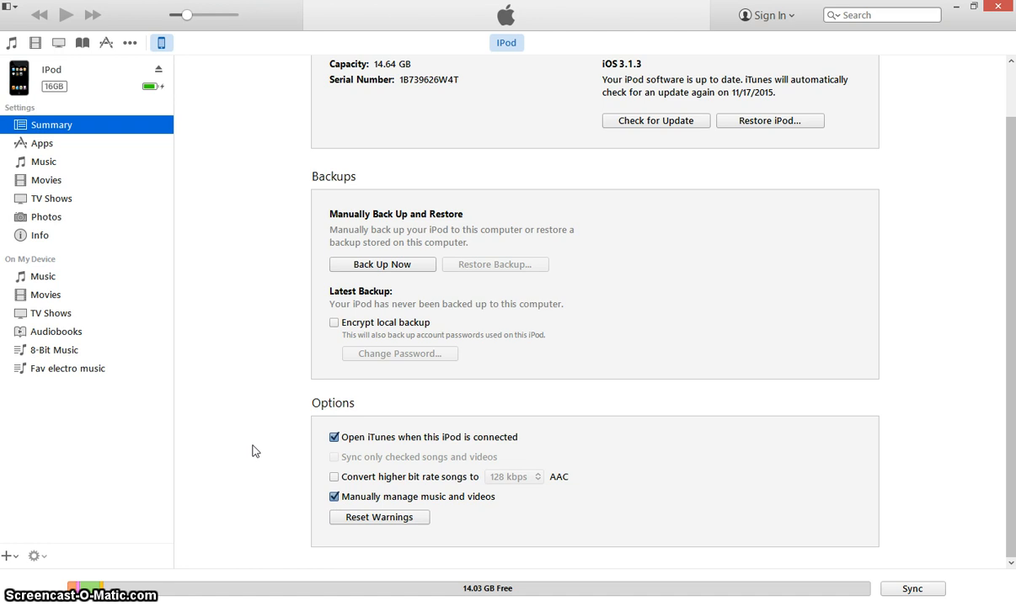
{"action": "mouse_move", "coordinate": [255, 397]}
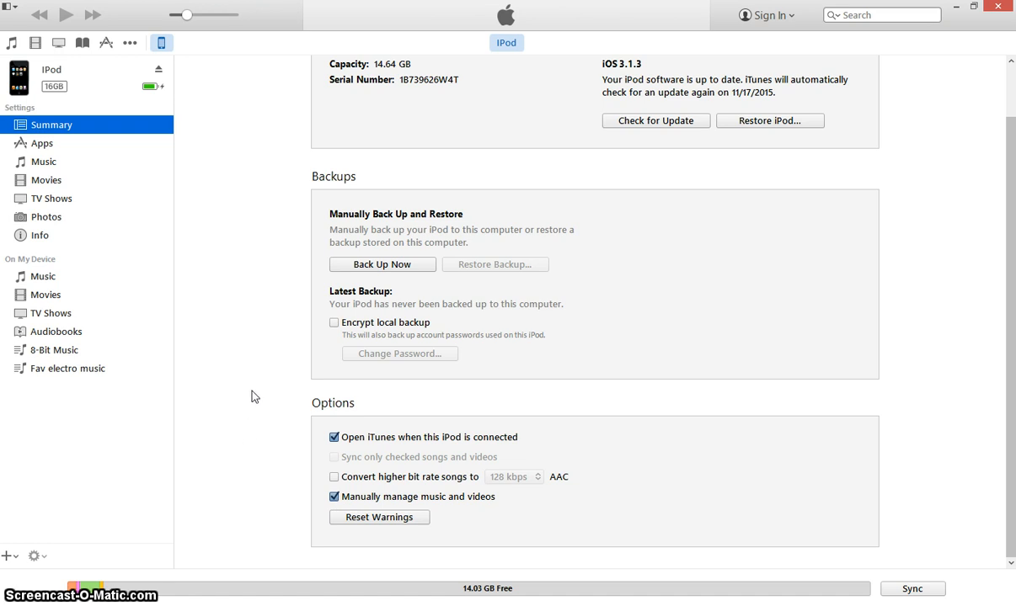
{"action": "mouse_move", "coordinate": [397, 310]}
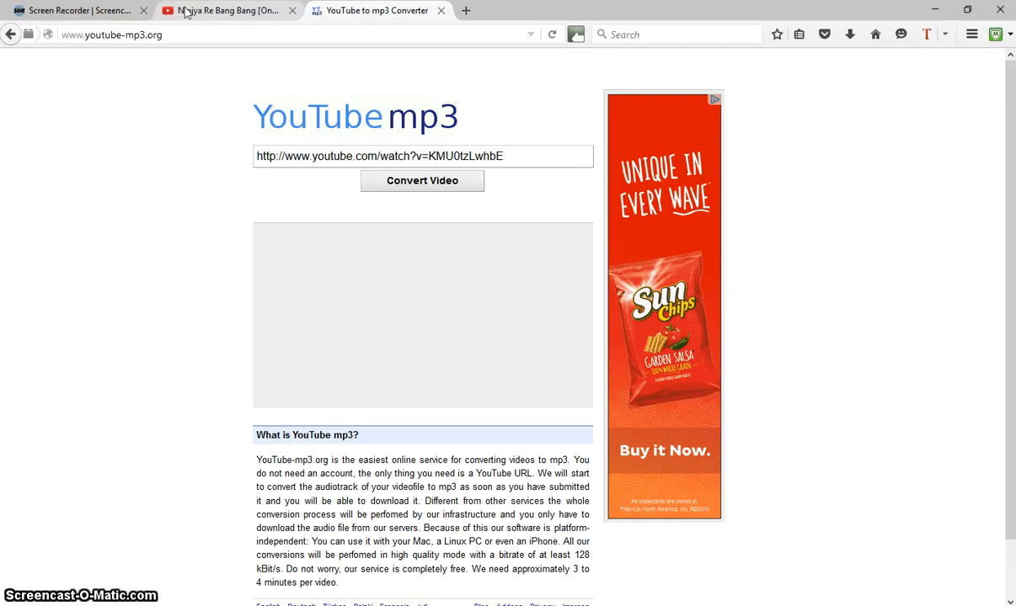
Empty the converter's link box and return to the Ninjya Re Bang Bang video page.
{"action": "left_click", "coordinate": [227, 10]}
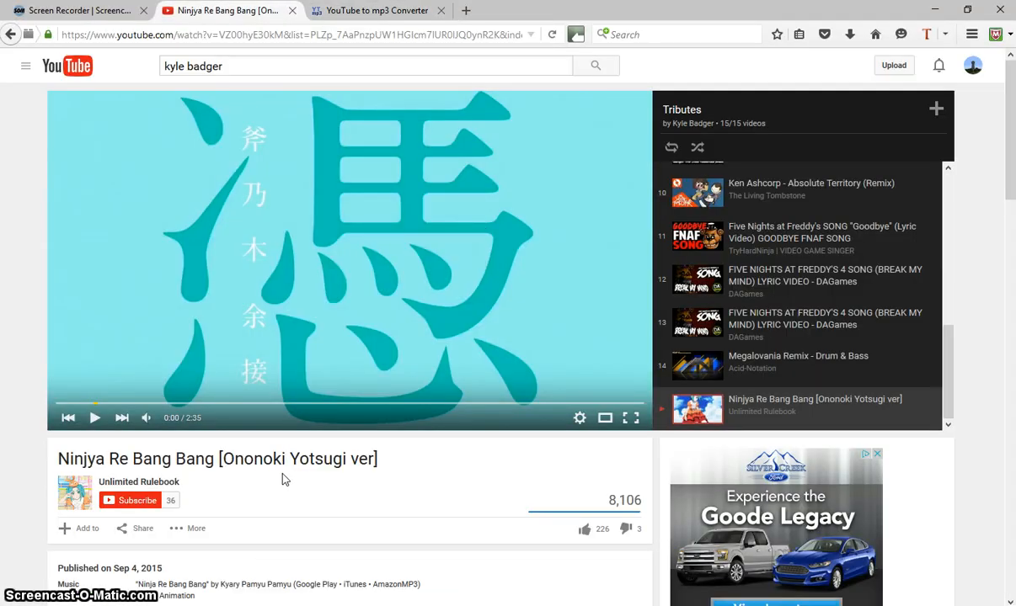
{"action": "left_click", "coordinate": [94, 418]}
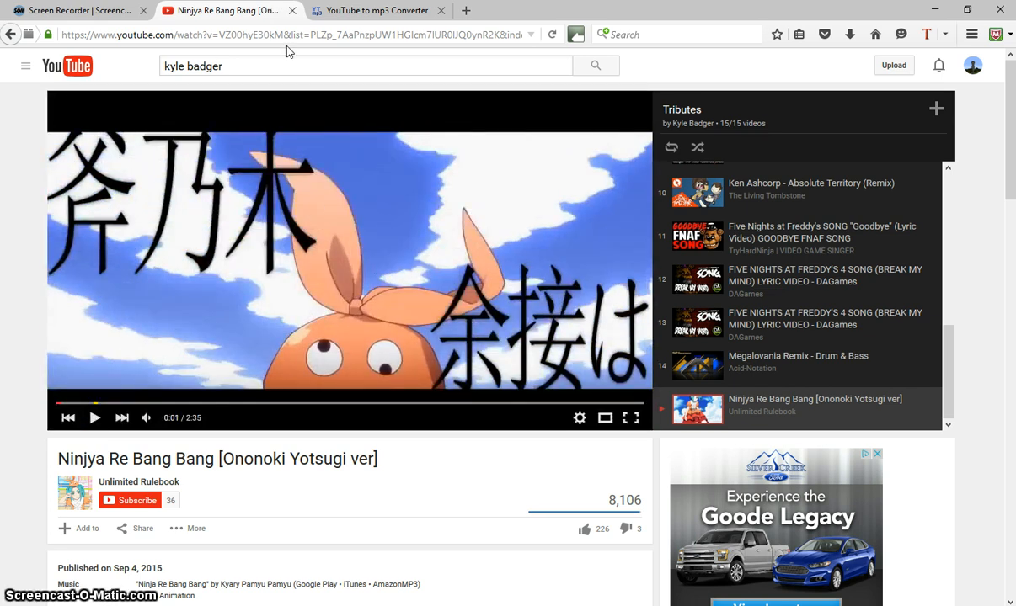
{"action": "left_click", "coordinate": [375, 11]}
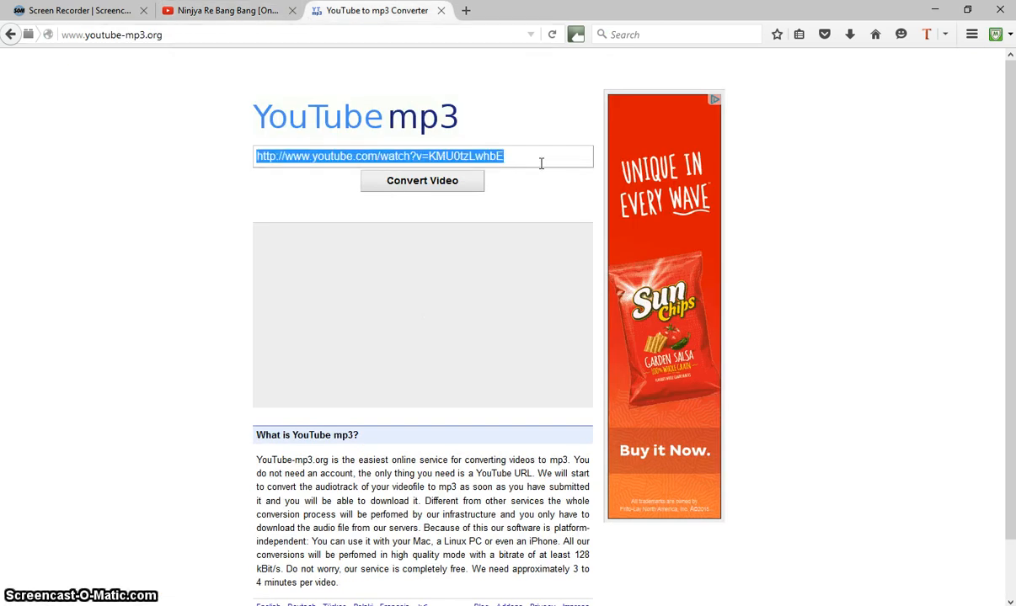
{"action": "key", "text": "Delete"}
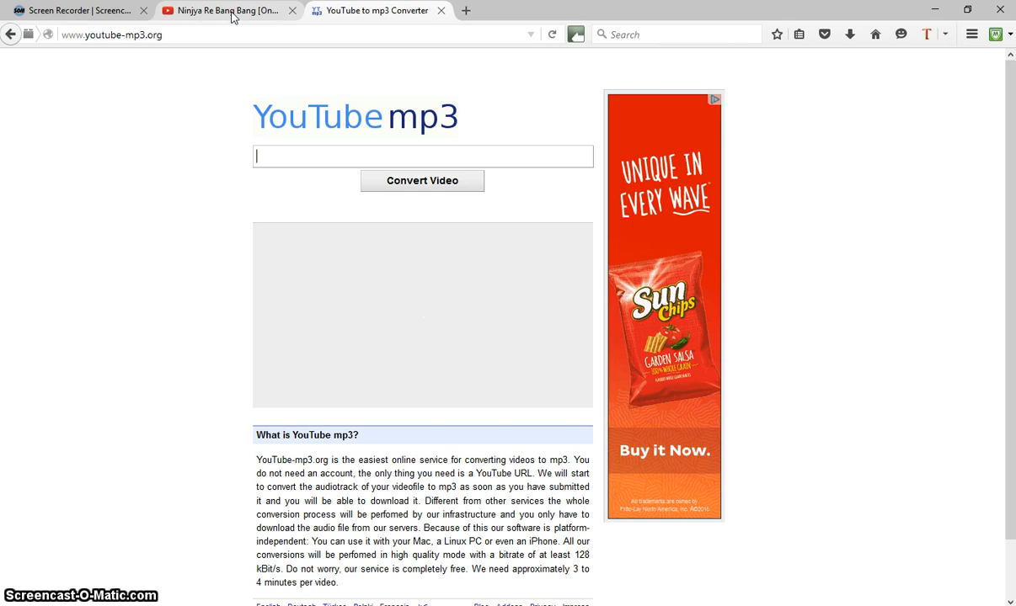
{"action": "left_click", "coordinate": [224, 10]}
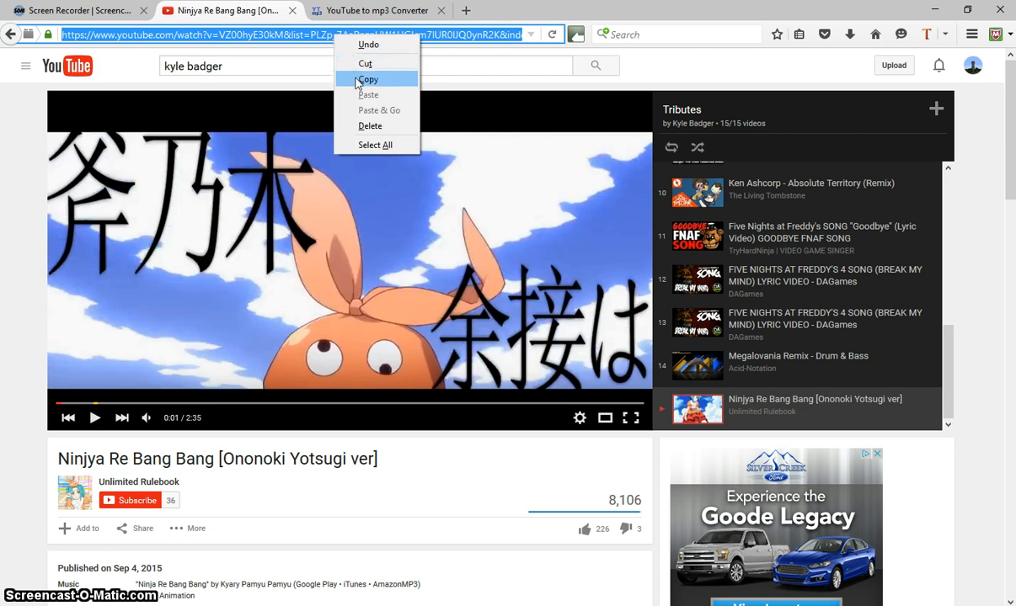
Convert the Ninjya Re Bang Bang video link to mp3 and start its download.
{"action": "left_click", "coordinate": [377, 10]}
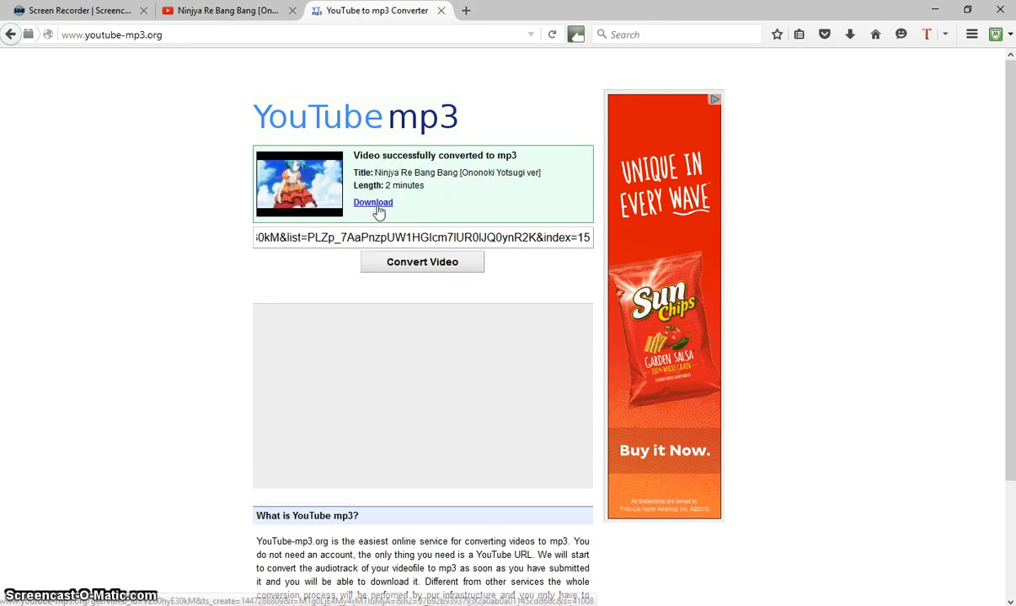
{"action": "left_click", "coordinate": [373, 202]}
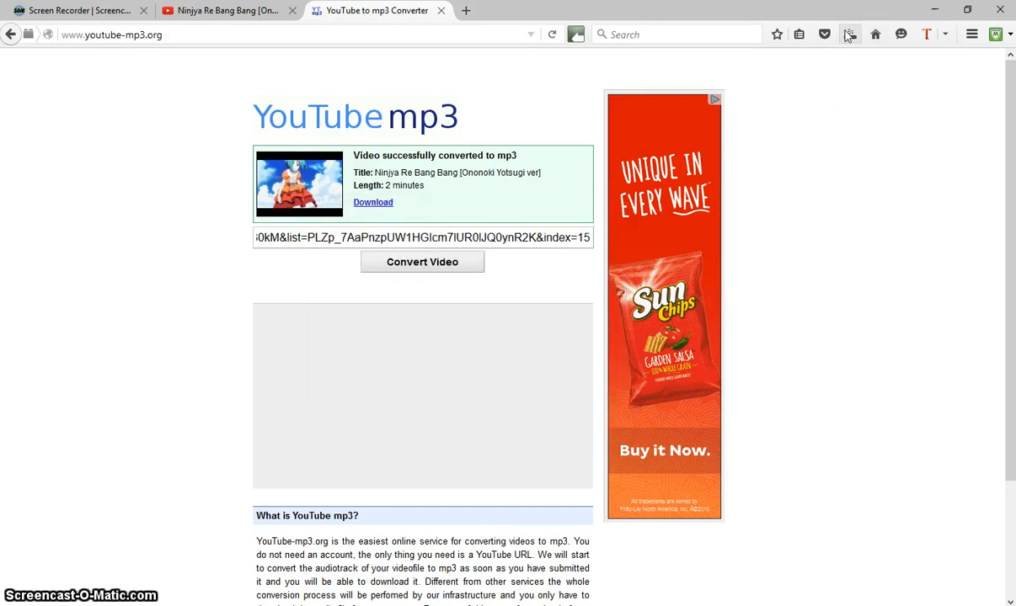
Show Firefox's recent downloads with the 2.4 MB Ninjya Re Bang Bang mp3.
{"action": "left_click", "coordinate": [373, 202]}
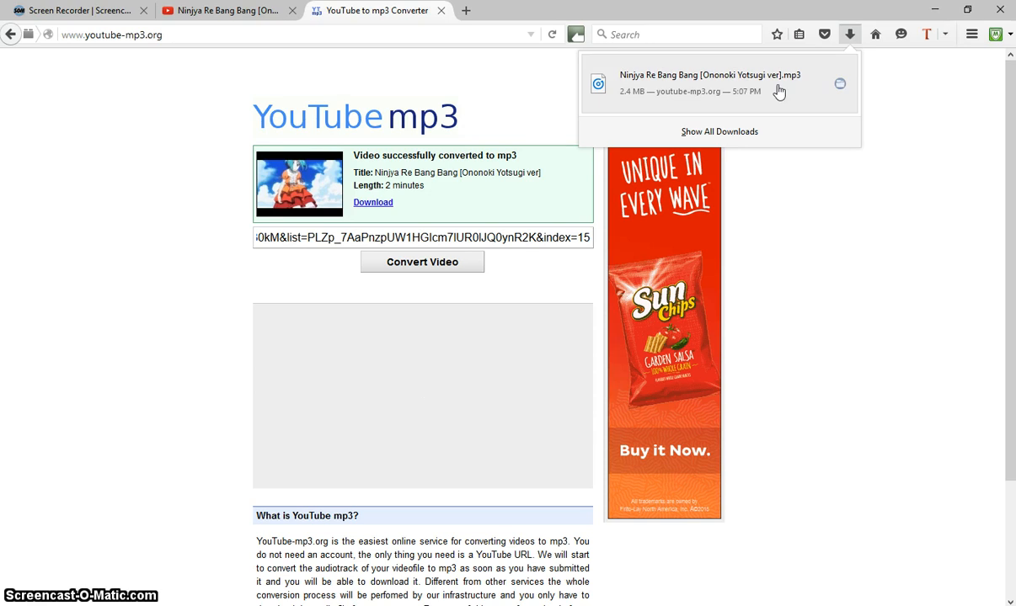
{"action": "mouse_move", "coordinate": [840, 88]}
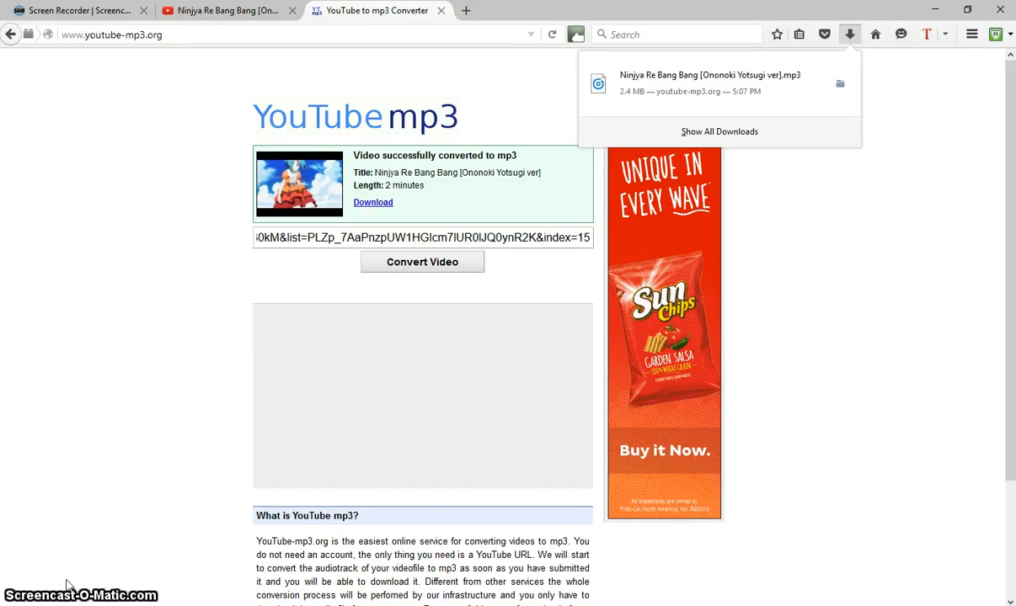
{"action": "mouse_move", "coordinate": [385, 485]}
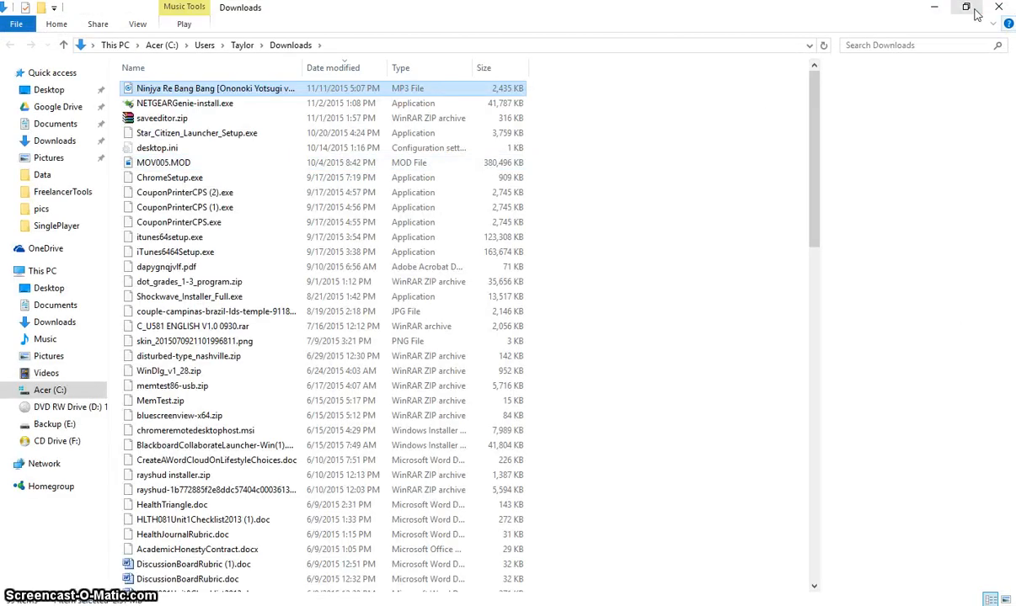
{"action": "mouse_move", "coordinate": [967, 10]}
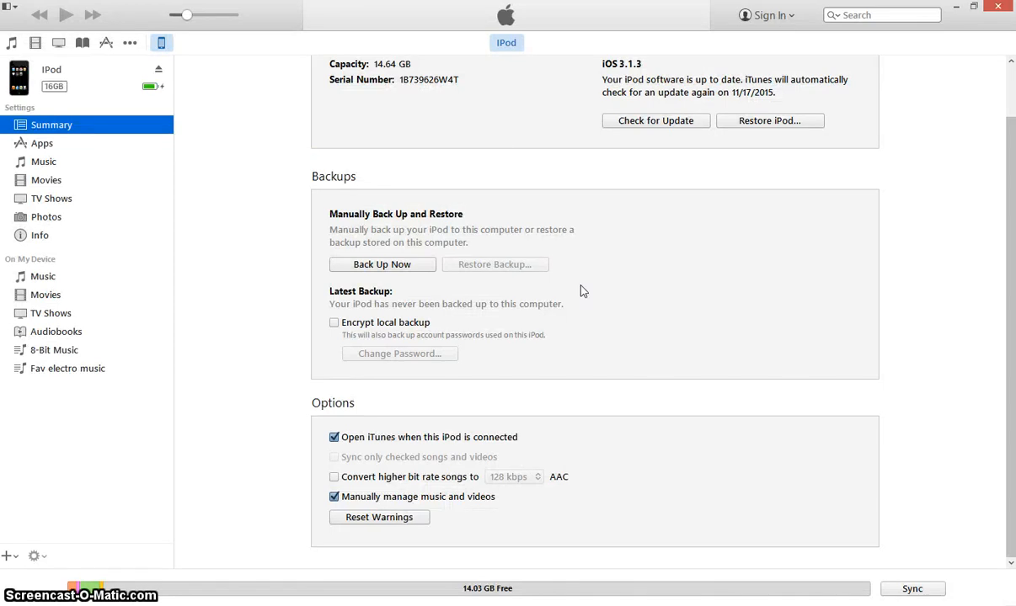
{"action": "mouse_move", "coordinate": [34, 103]}
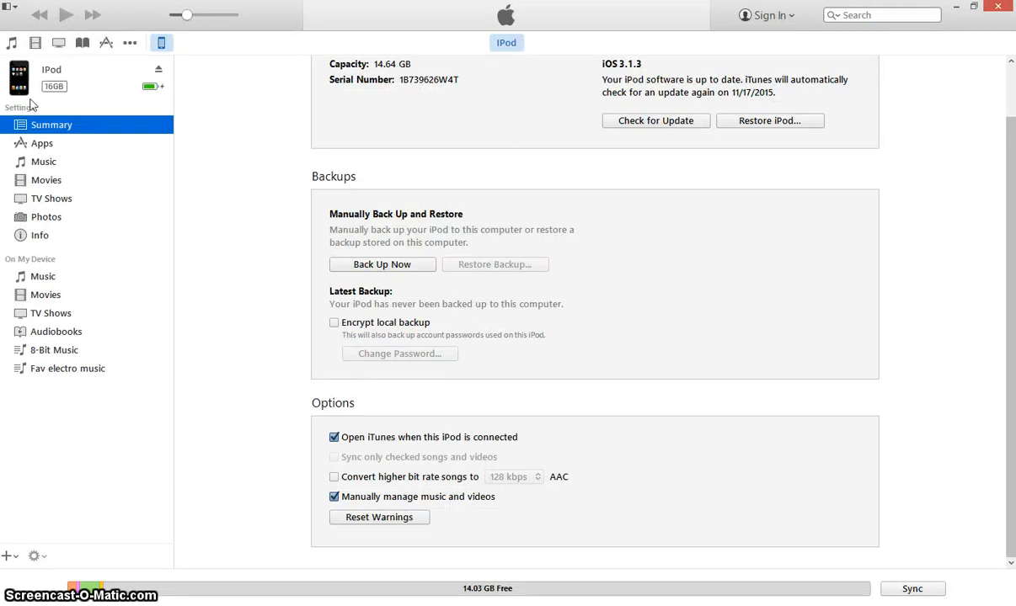
{"action": "mouse_move", "coordinate": [54, 278]}
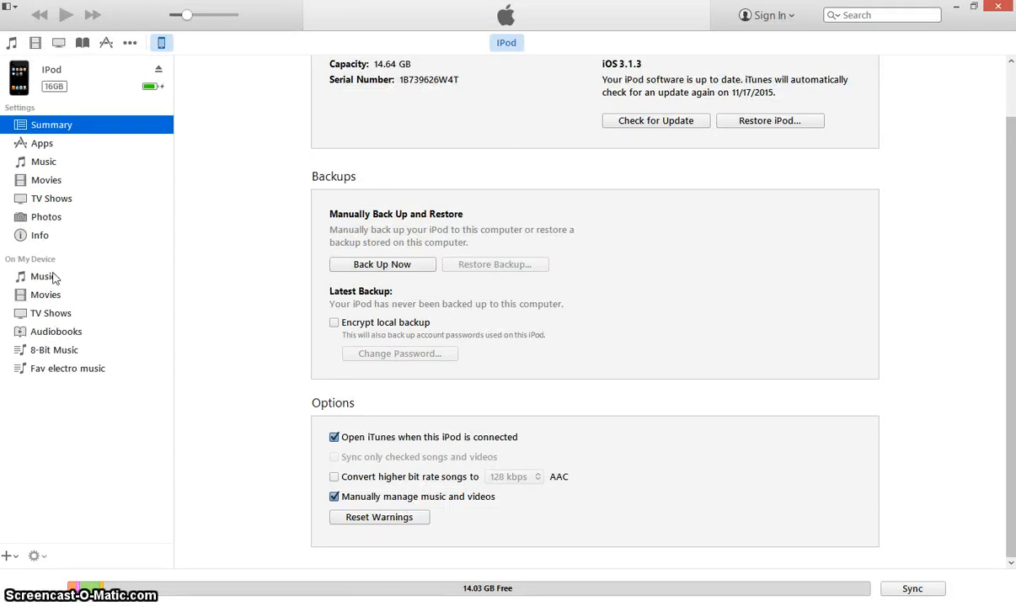
Open the iPod's Music, then its 35-song Fav electro music playlist.
{"action": "left_click", "coordinate": [43, 276]}
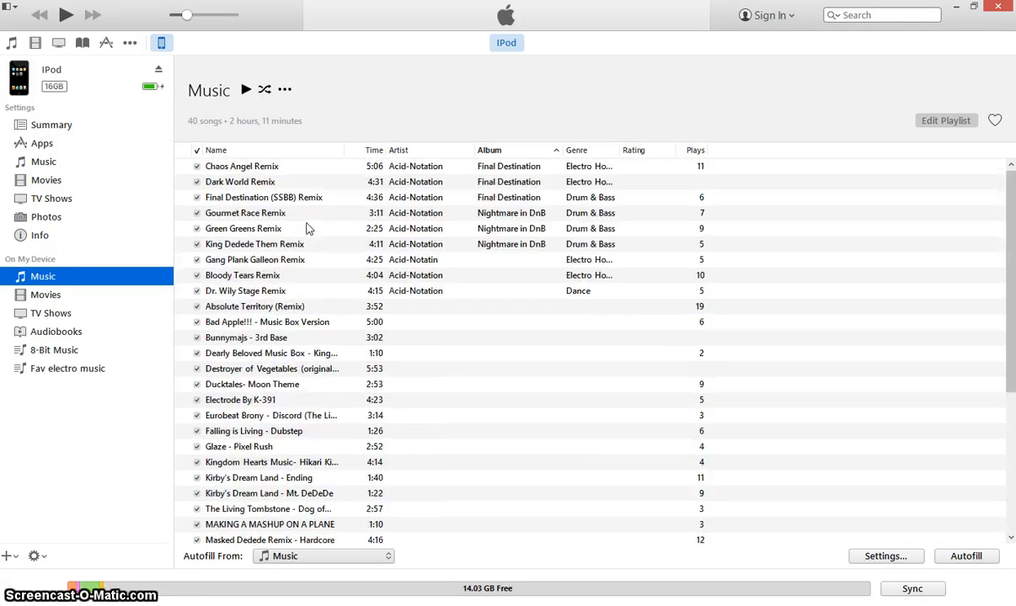
{"action": "mouse_move", "coordinate": [84, 339]}
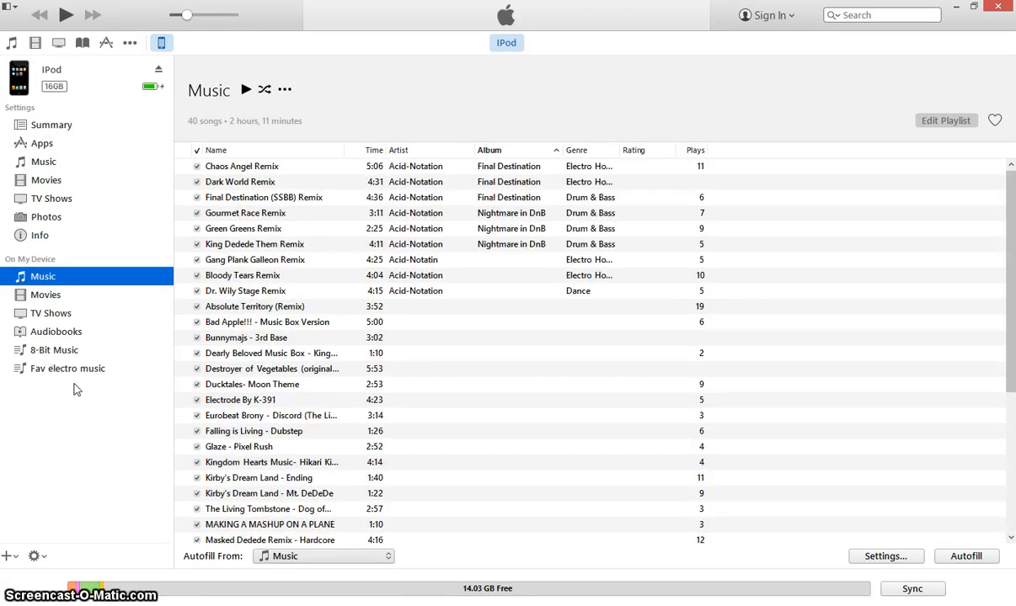
{"action": "left_click", "coordinate": [67, 368]}
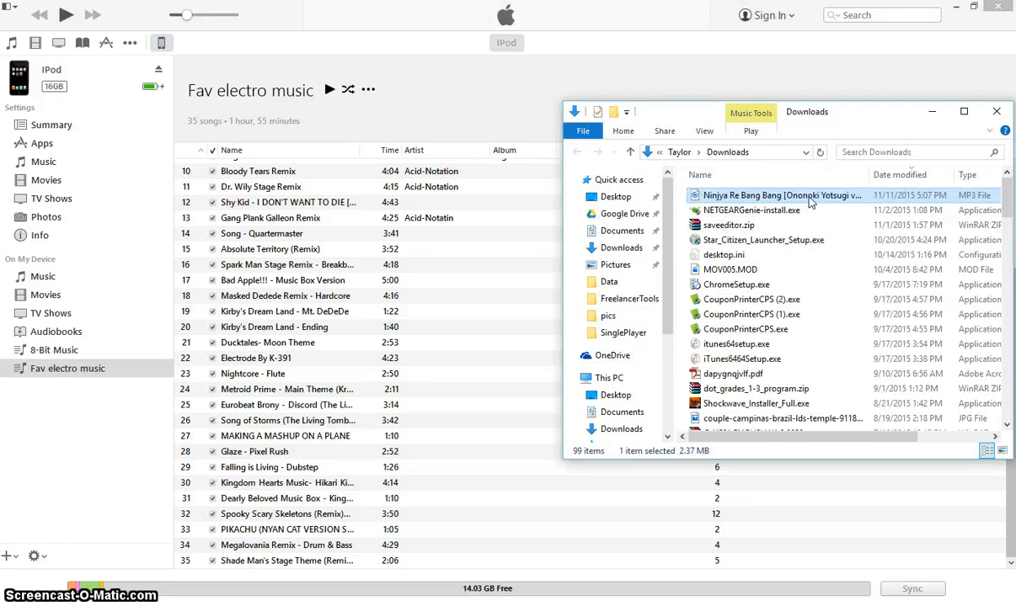
Drag the Ninjya Re Bang Bang mp3 into Fav electro music as track 36.
{"action": "left_click_drag", "start_coordinate": [808, 195], "coordinate": [451, 408]}
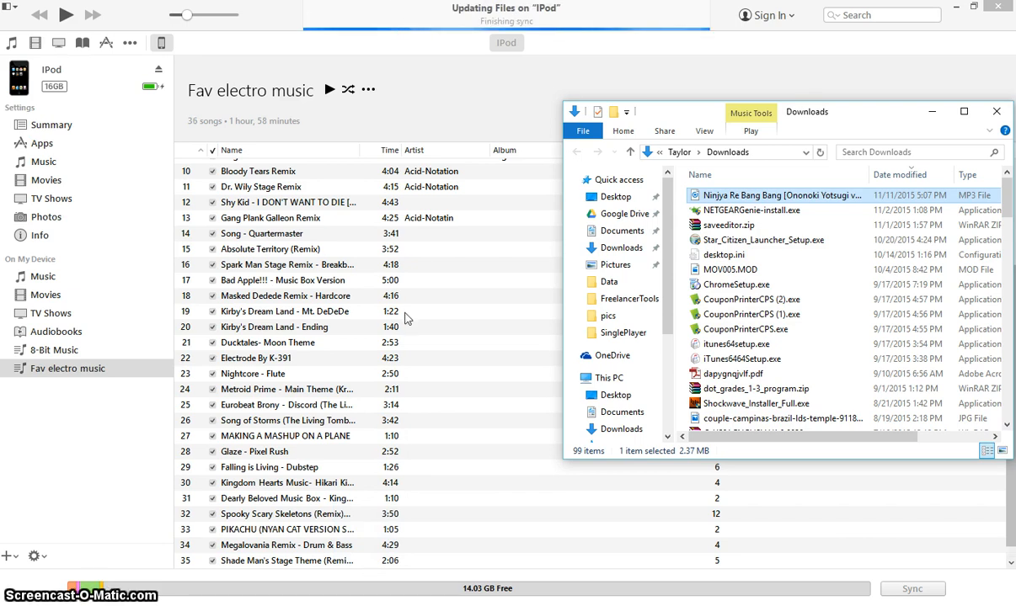
{"action": "scroll", "scroll_direction": "down", "scroll_amount": 3}
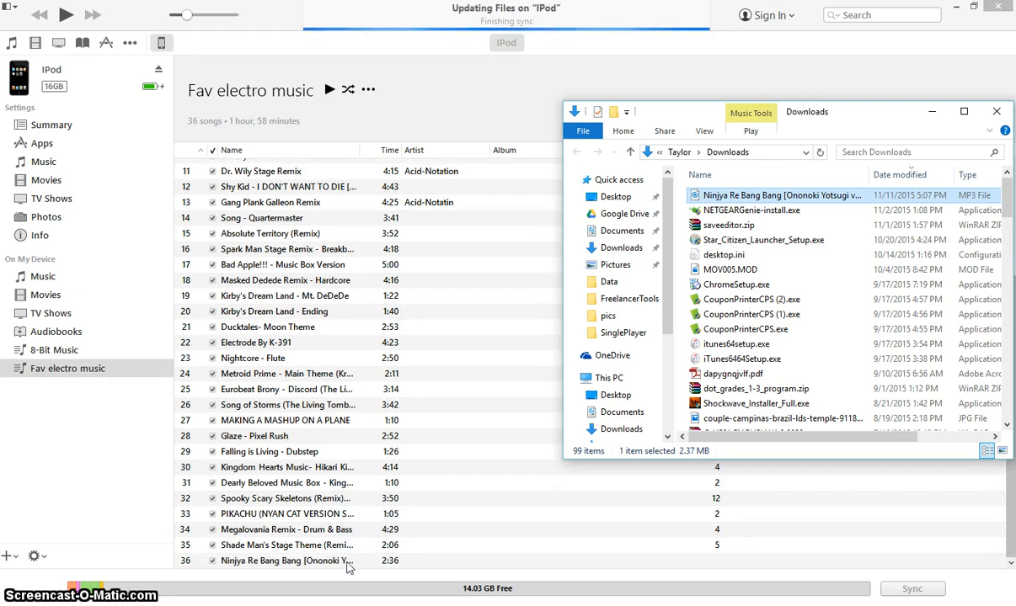
Check the new Ninjya Re Bang Bang row's options and play a playlist track.
{"action": "right_click", "coordinate": [278, 561]}
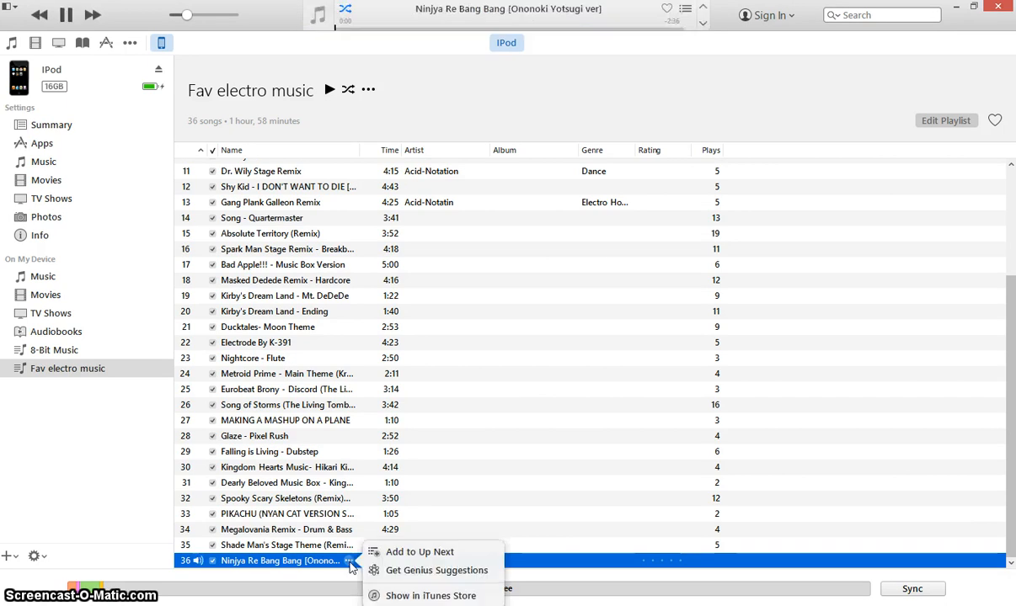
{"action": "mouse_move", "coordinate": [327, 567]}
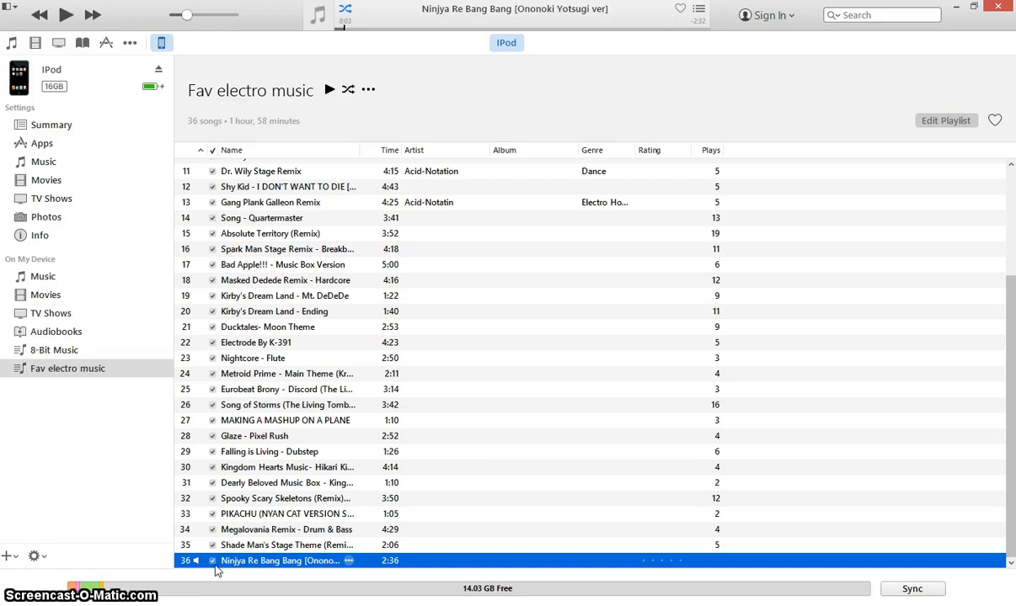
{"action": "double_click", "coordinate": [282, 560]}
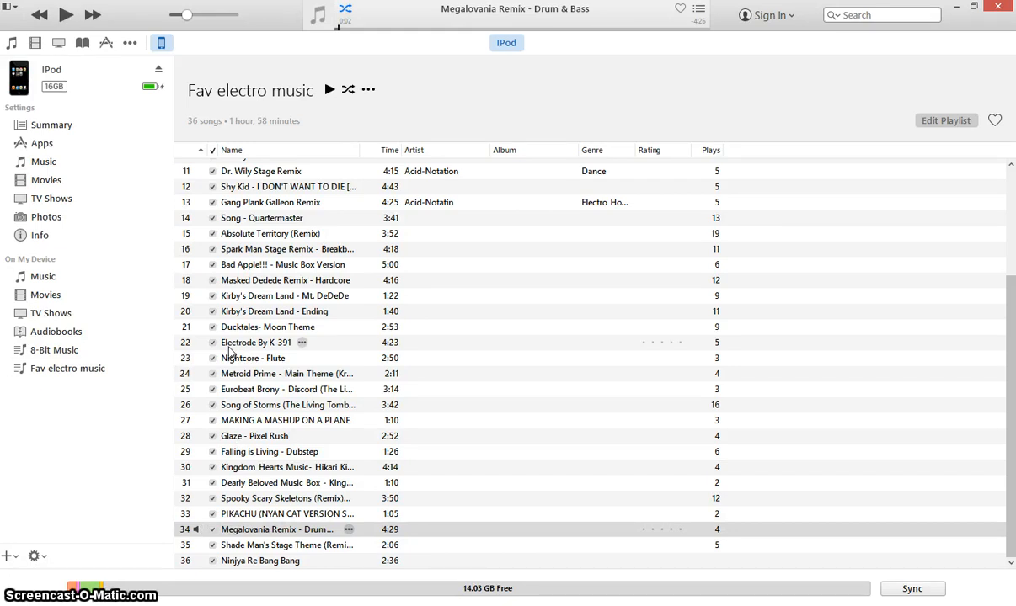
{"action": "mouse_move", "coordinate": [80, 594]}
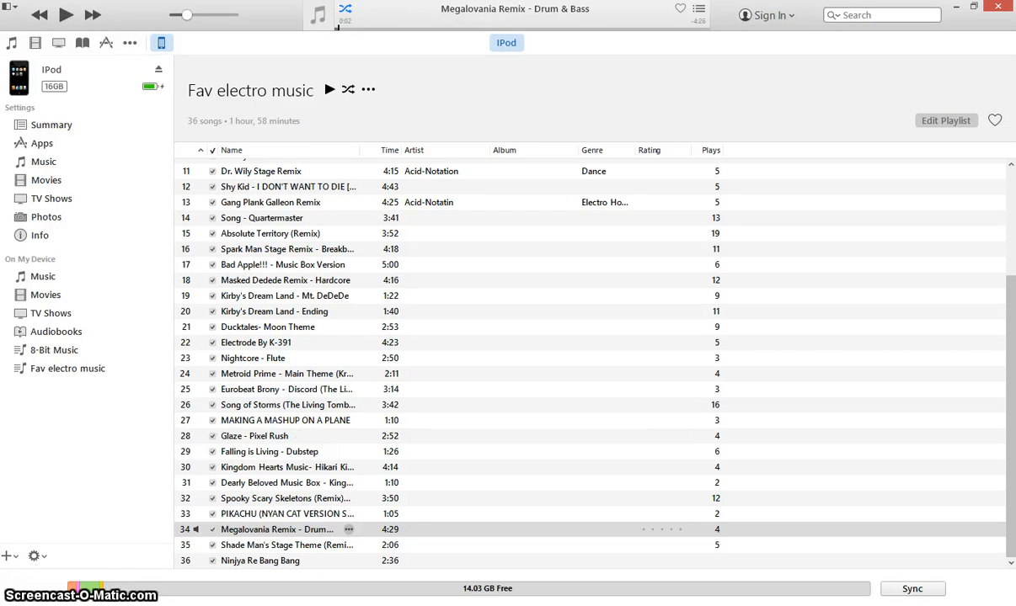
{"action": "mouse_move", "coordinate": [15, 564]}
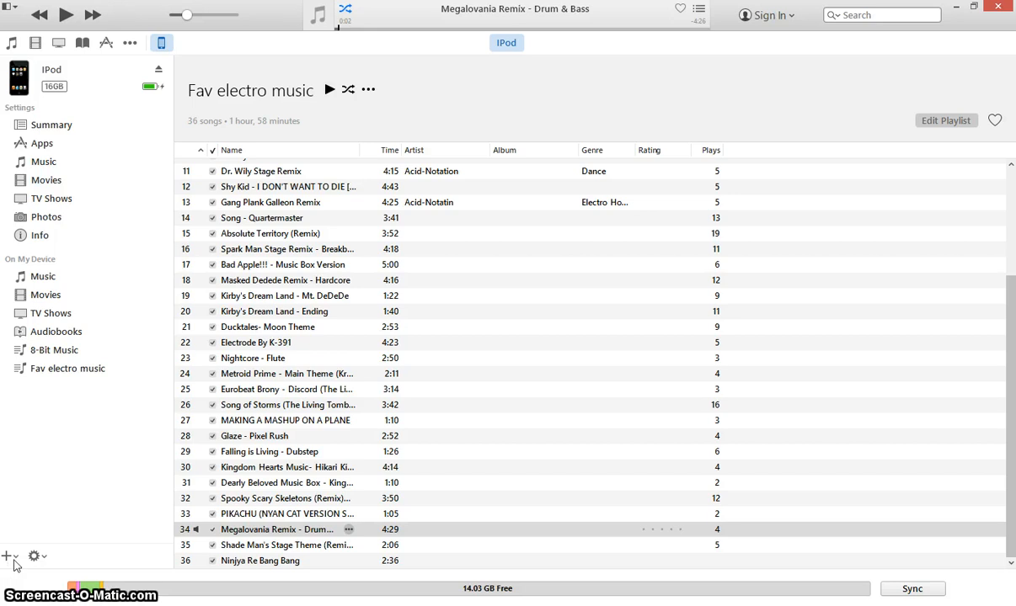
{"action": "left_click", "coordinate": [6, 556]}
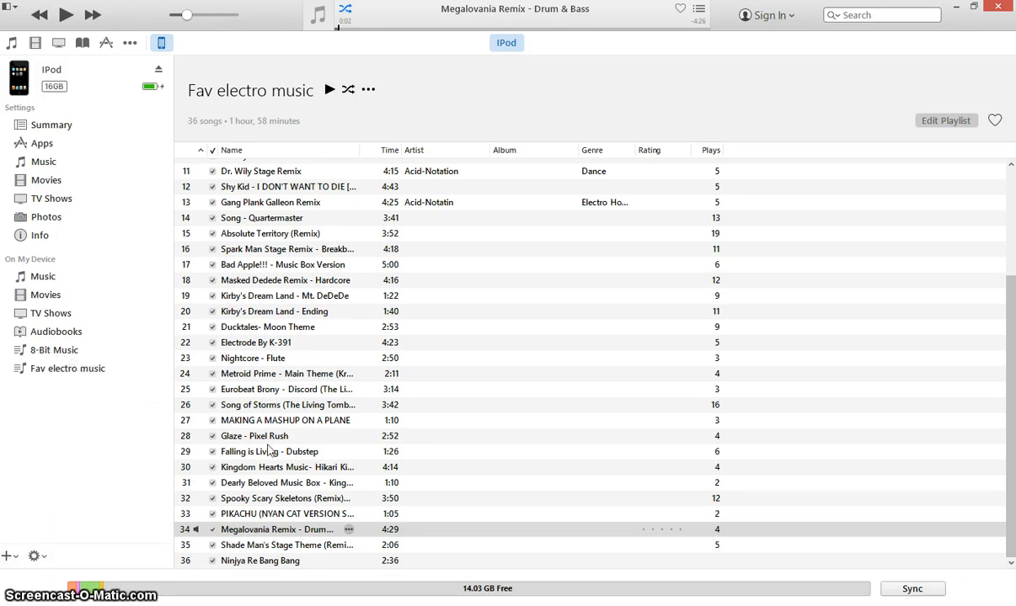
{"action": "mouse_move", "coordinate": [262, 423]}
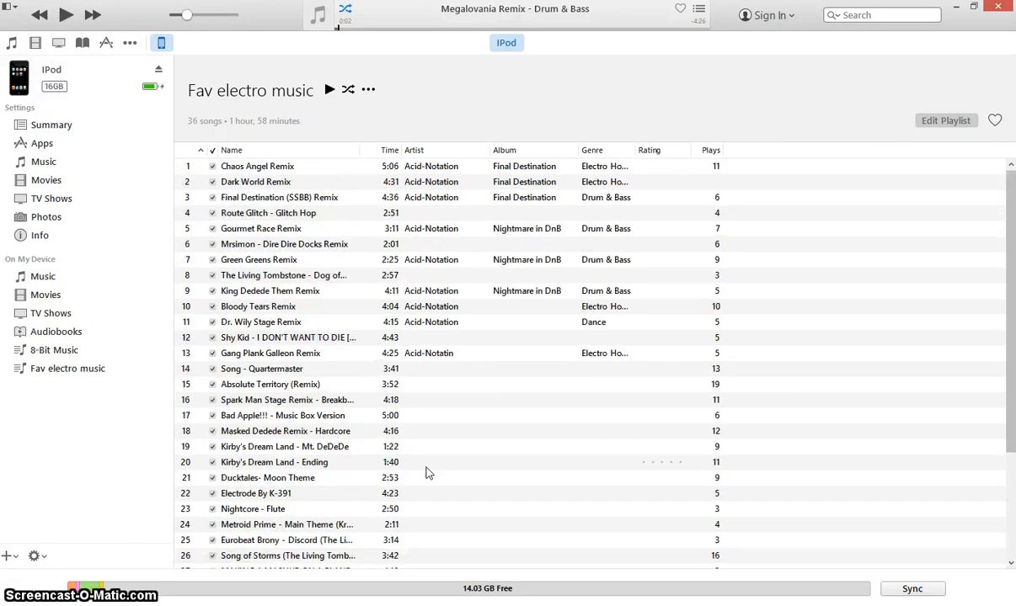
{"action": "scroll", "scroll_direction": "down", "scroll_amount": 3}
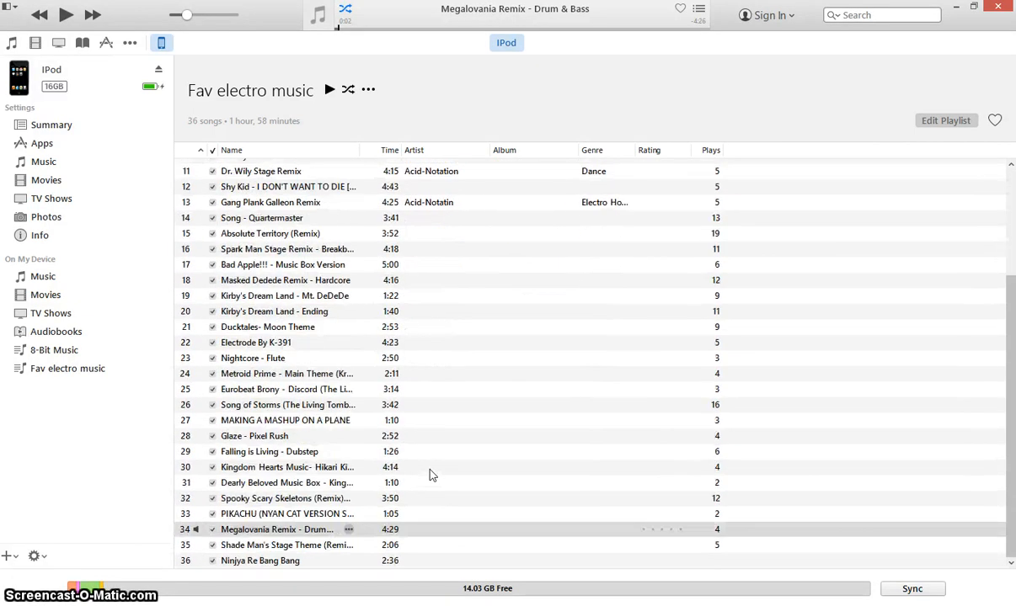